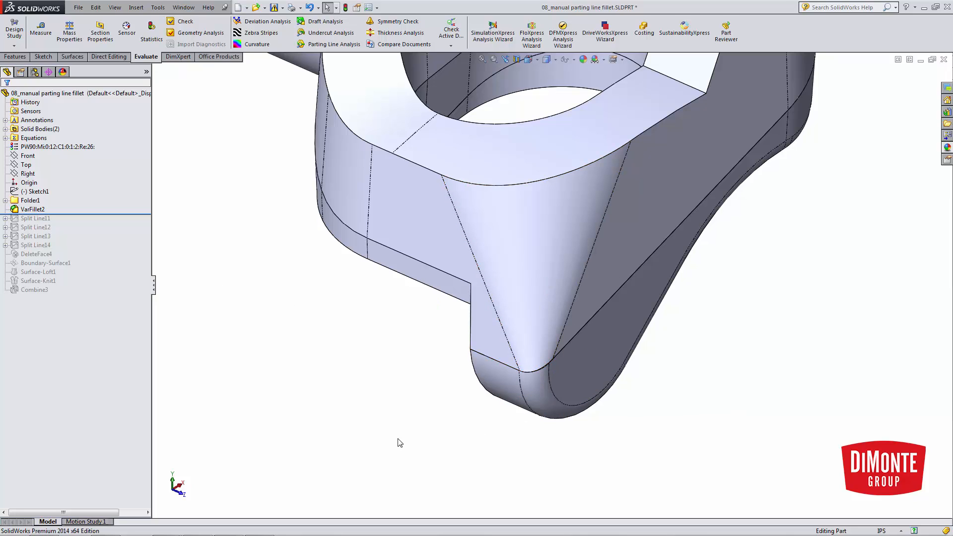
pyautogui.moveTo(258, 329)
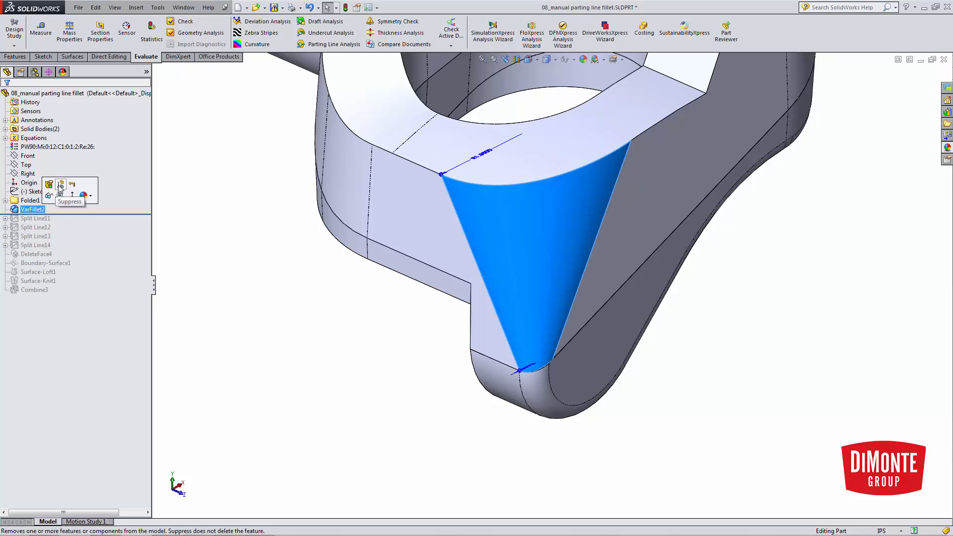
# Suppress VarFillet2 and inspect Split Line11's R1.5 arc sketch from the Top view.
pyautogui.click(48, 185)
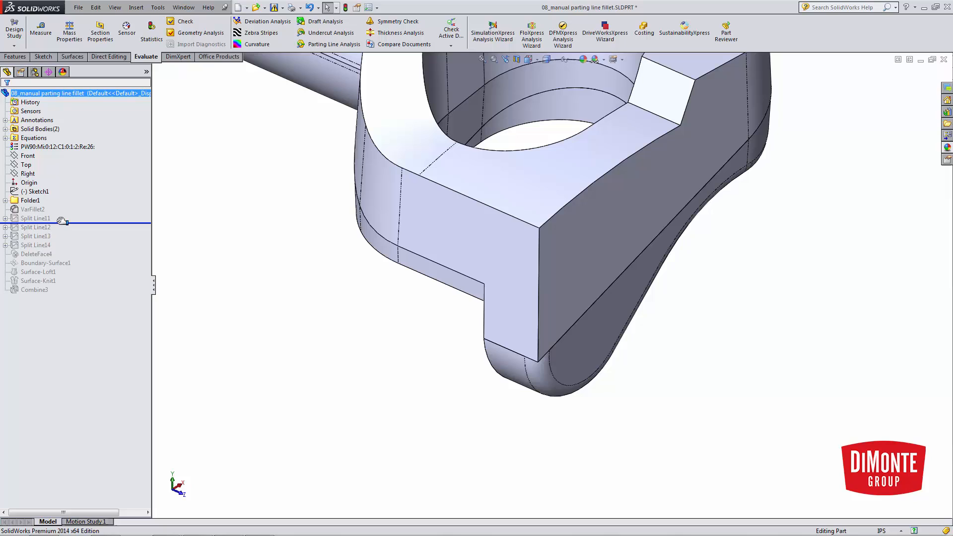
pyautogui.click(36, 218)
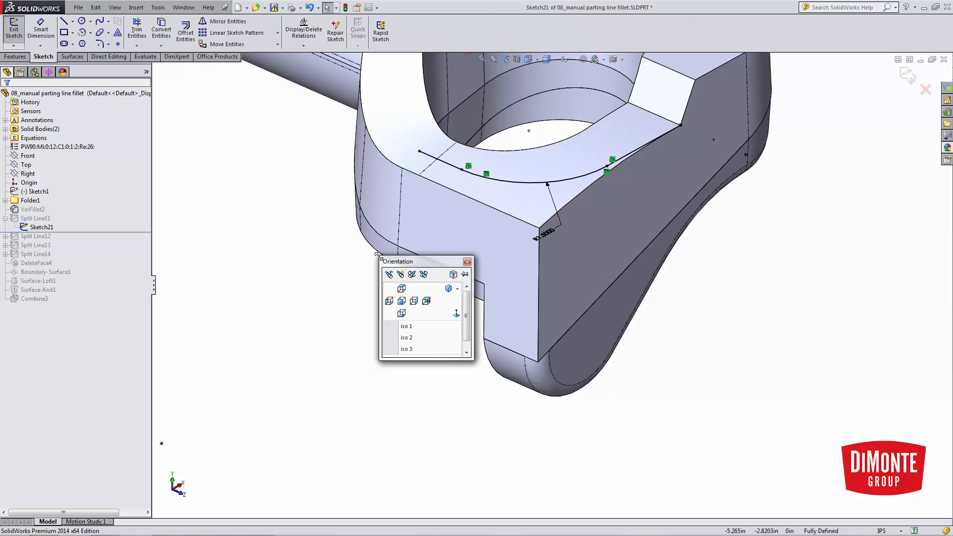
pyautogui.click(27, 165)
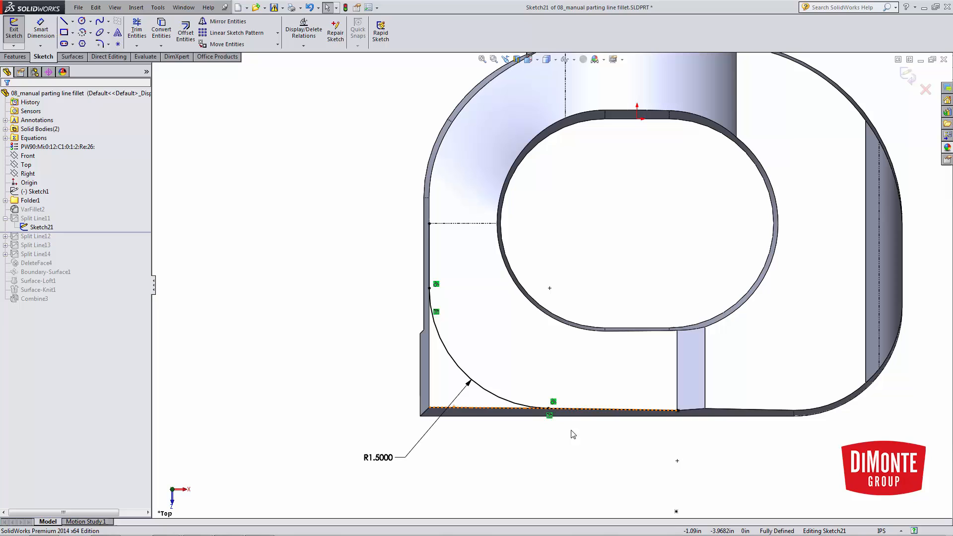
pyautogui.click(429, 255)
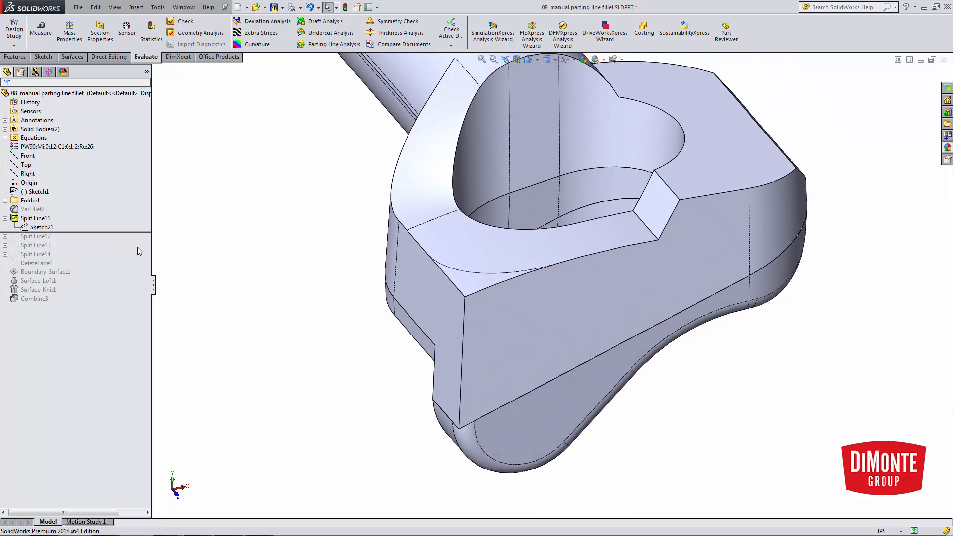
# Roll forward through Split Line12 and 13, inspecting Sketch22's diagonal line on the side face.
pyautogui.click(36, 236)
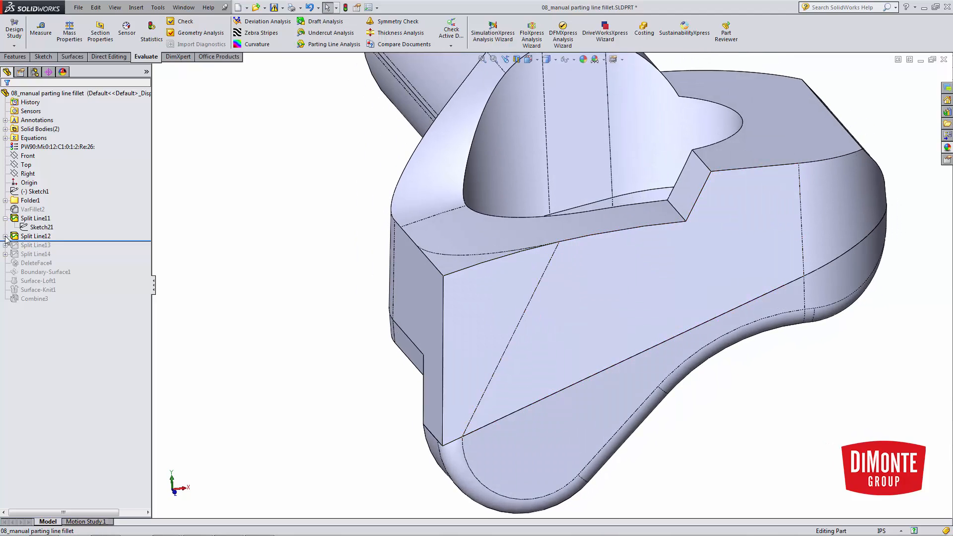
pyautogui.doubleClick(41, 244)
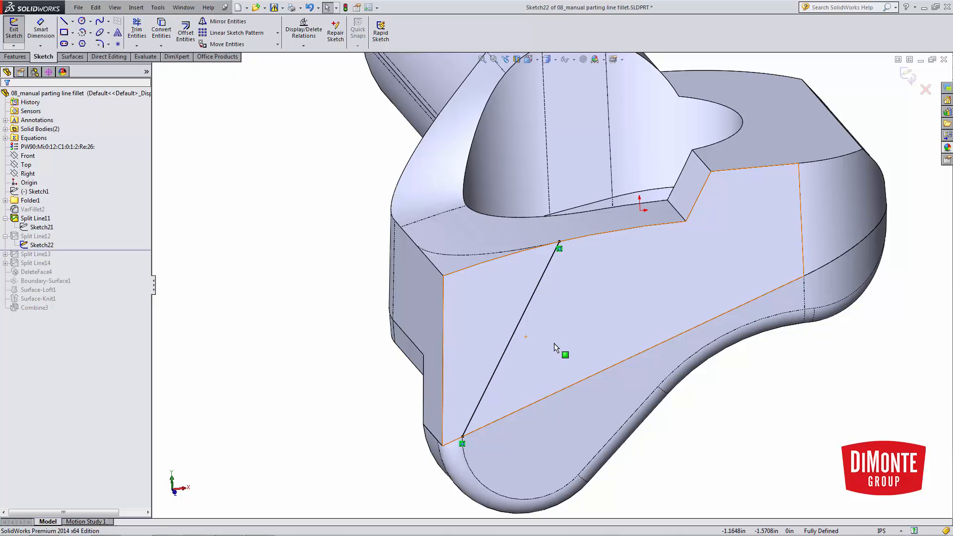
pyautogui.moveTo(555, 347); pyautogui.dragTo(482, 415)
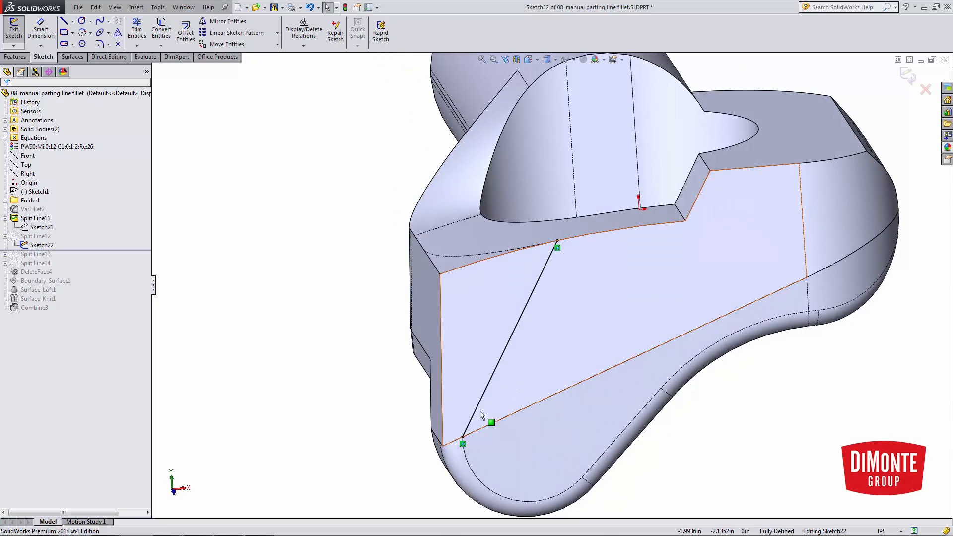
pyautogui.moveTo(492, 423); pyautogui.dragTo(461, 438)
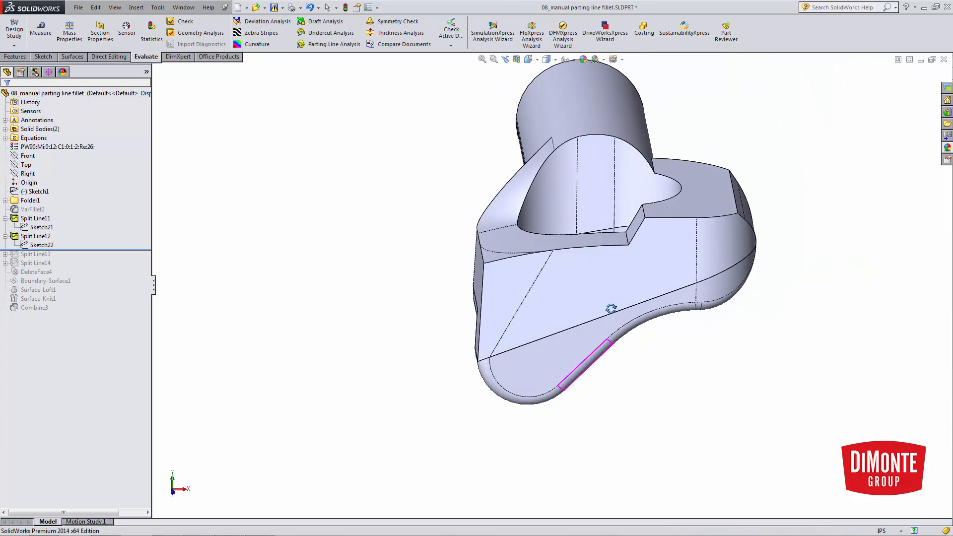
pyautogui.click(27, 156)
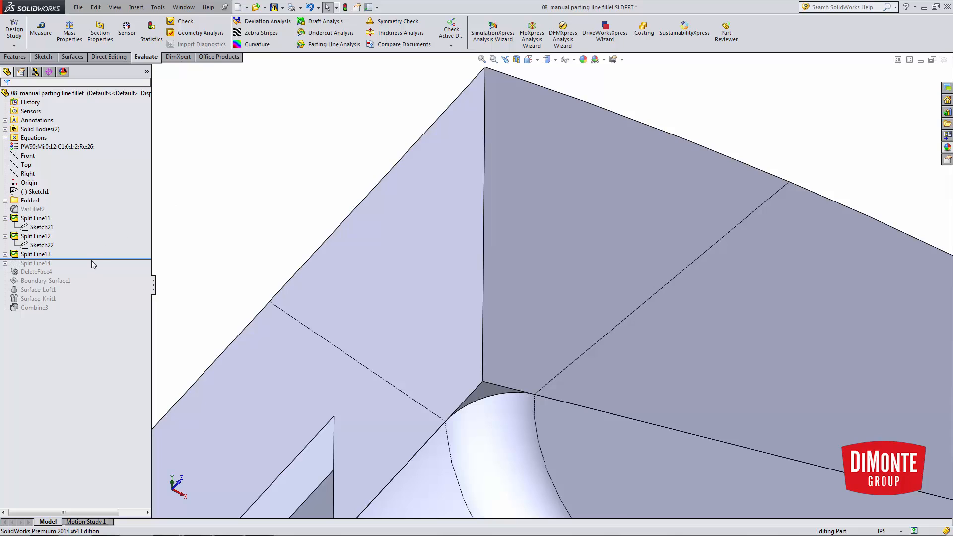
pyautogui.click(36, 262)
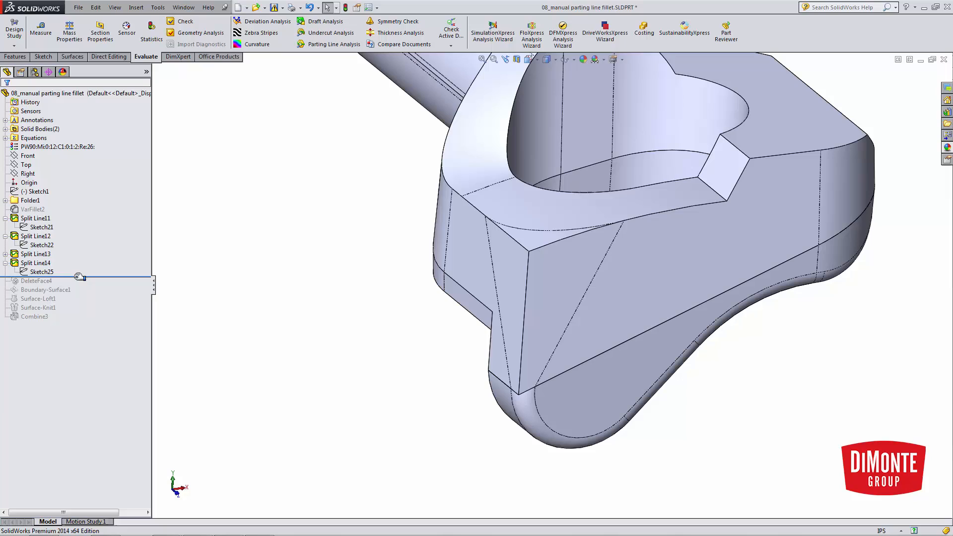
# Restore Split Line14 and DeleteFace4, leaving the triangular corner opening in the body.
pyautogui.click(36, 289)
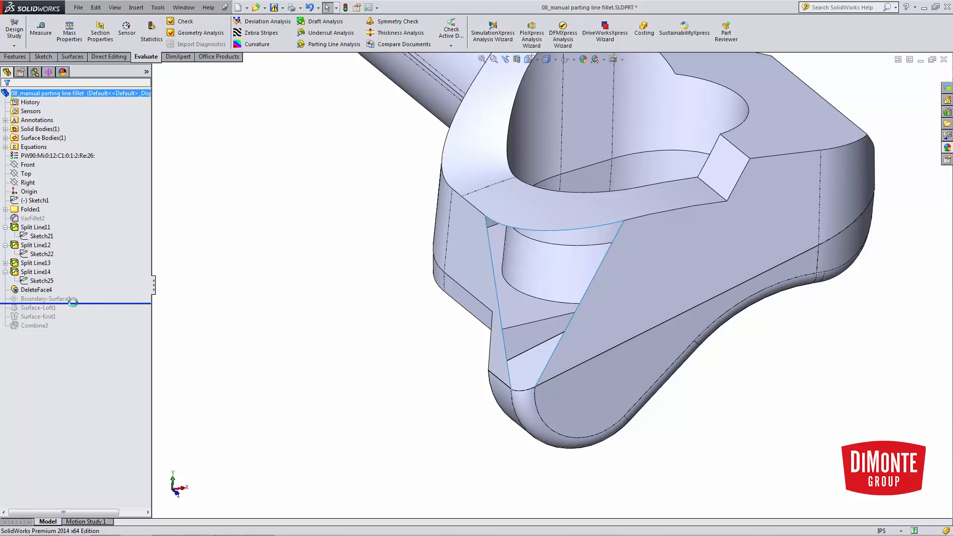
pyautogui.click(46, 299)
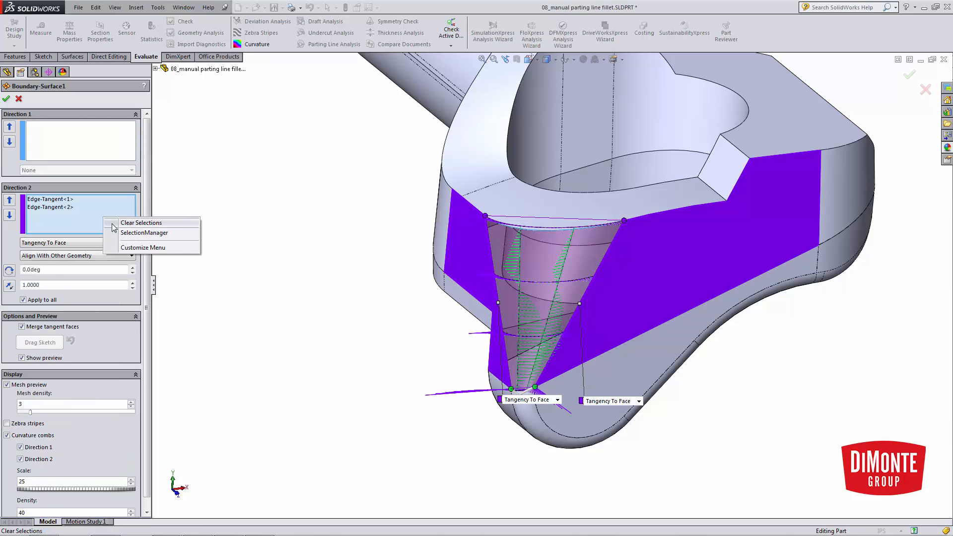
# Reselect the two opening edges for Boundary-Surface1 Direction 1, each set to Tangency To Face.
pyautogui.click(141, 223)
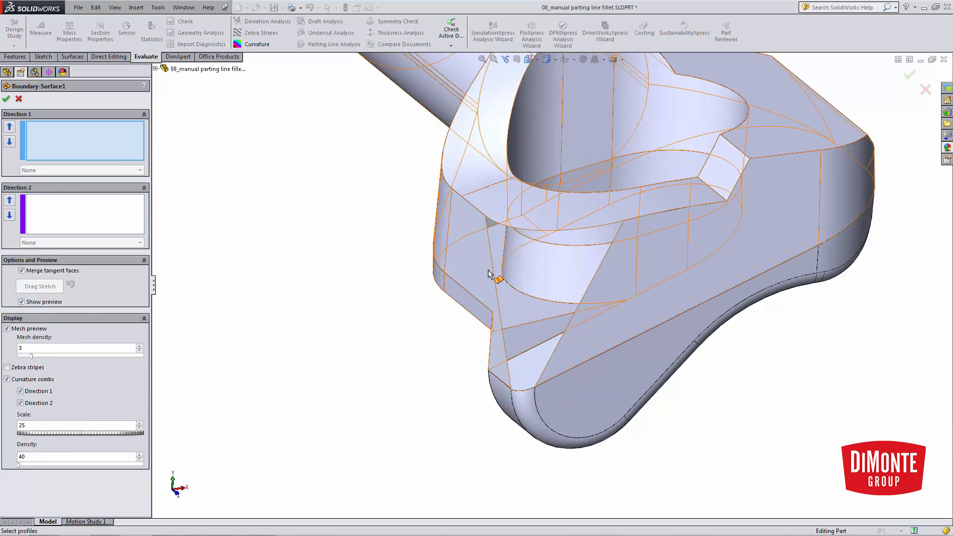
pyautogui.click(497, 278)
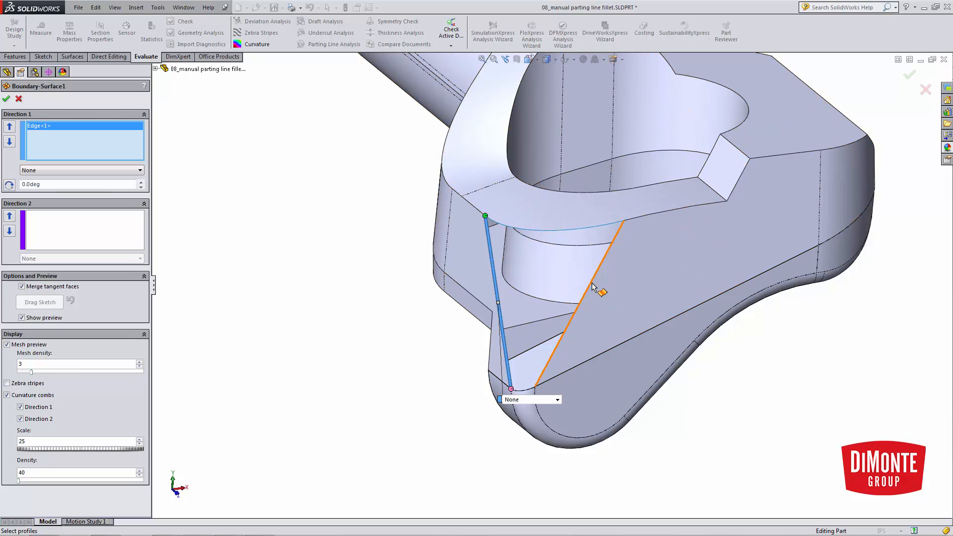
pyautogui.click(616, 228)
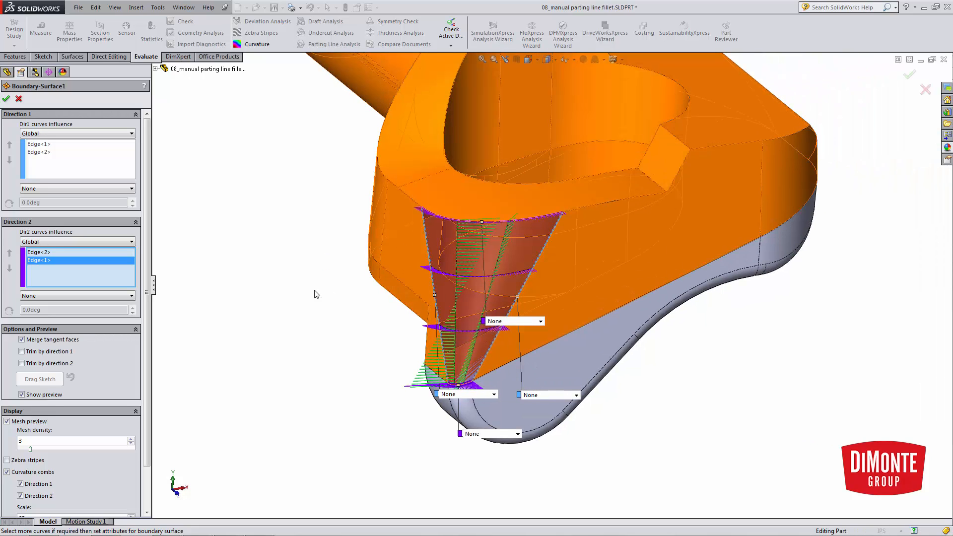
pyautogui.moveTo(486, 326)
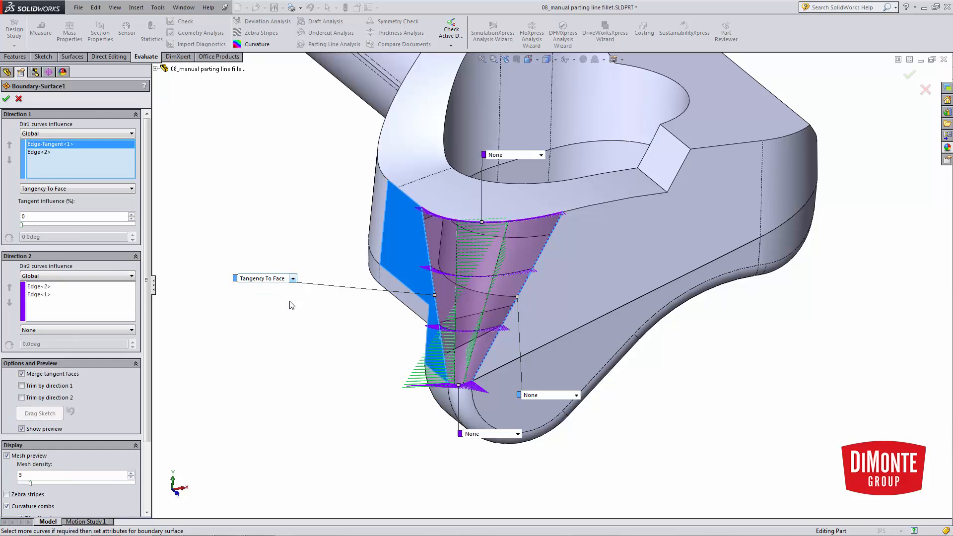
pyautogui.click(575, 395)
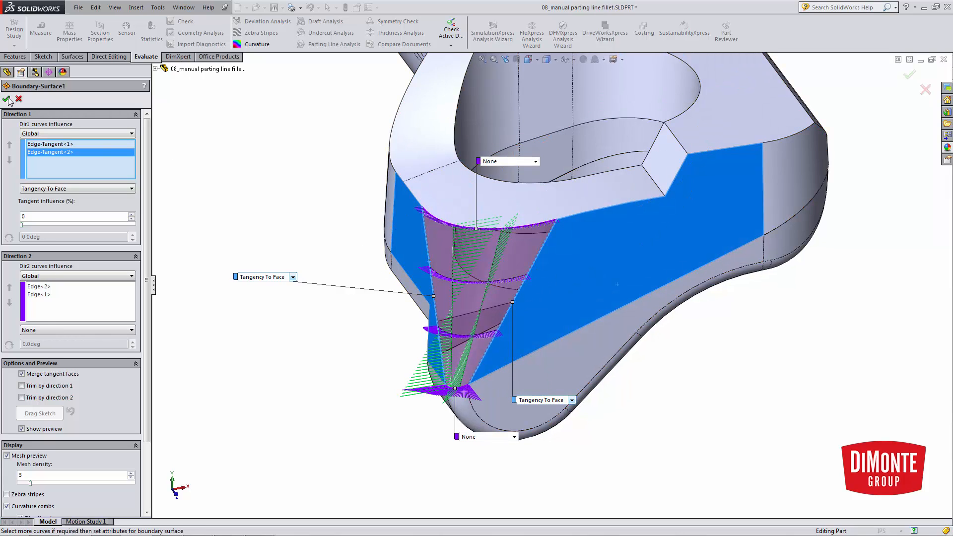
# Accept the boundary surface and knit it with DeleteFace4 in Surface-Knit1, trying to form a solid.
pyautogui.click(8, 100)
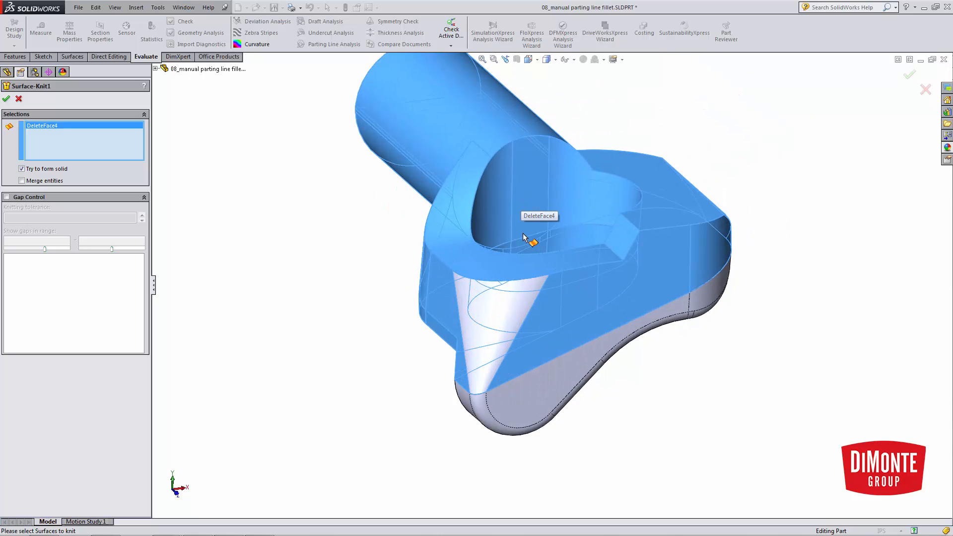
pyautogui.click(507, 301)
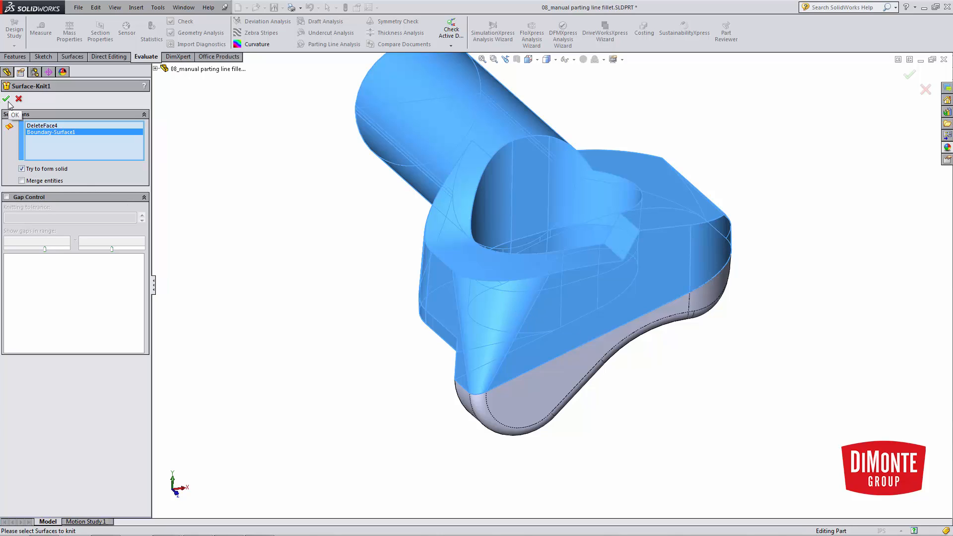
pyautogui.click(6, 100)
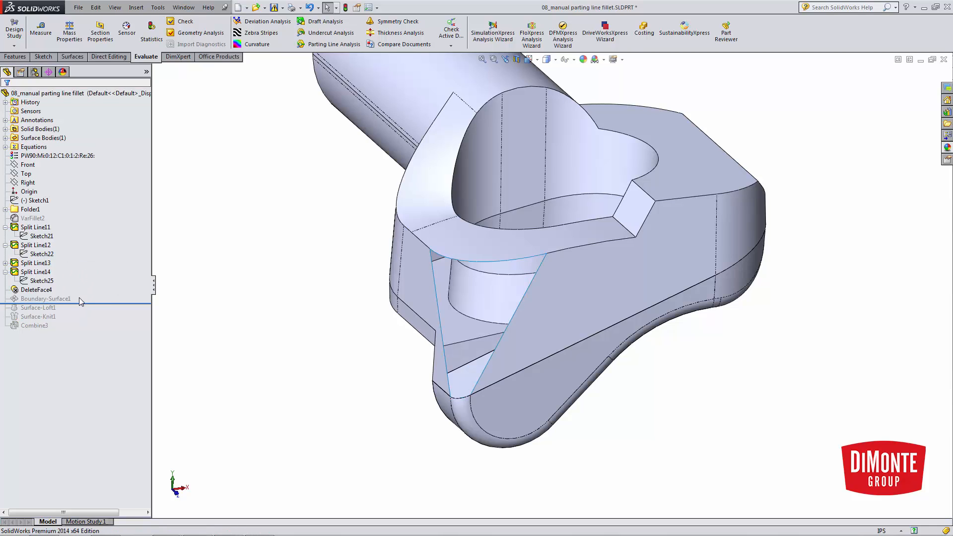
# Give Surface-Loft1 Tangency To Face start and end constraints and accept it.
pyautogui.click(37, 307)
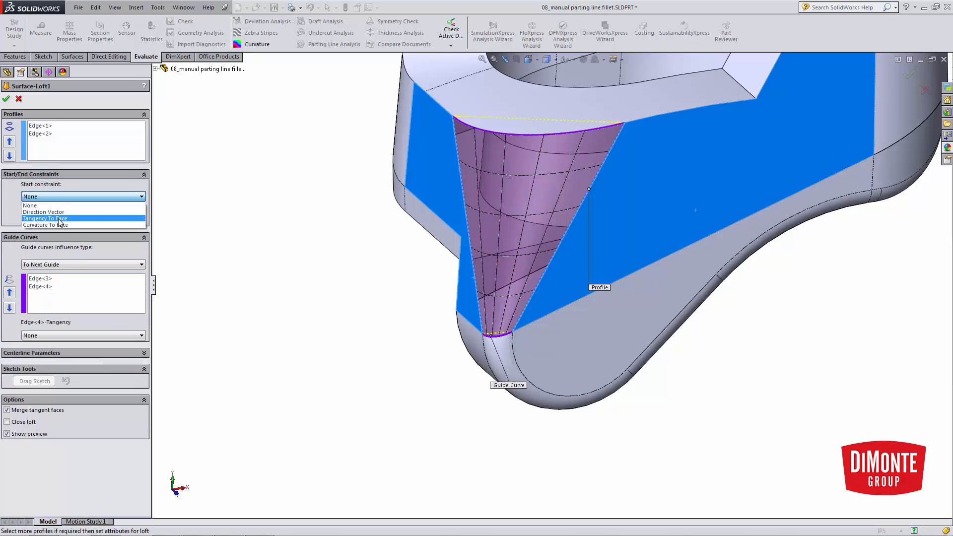
pyautogui.click(45, 219)
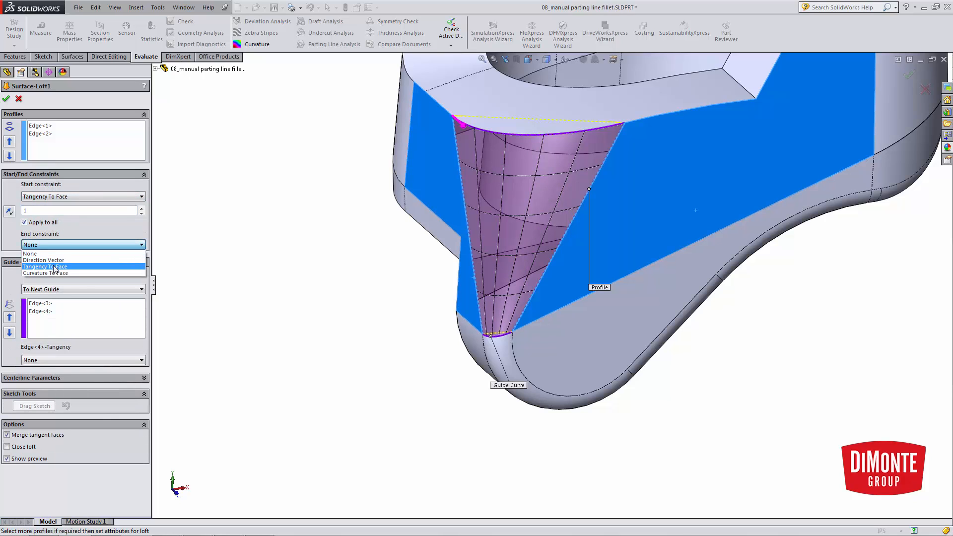
pyautogui.click(44, 266)
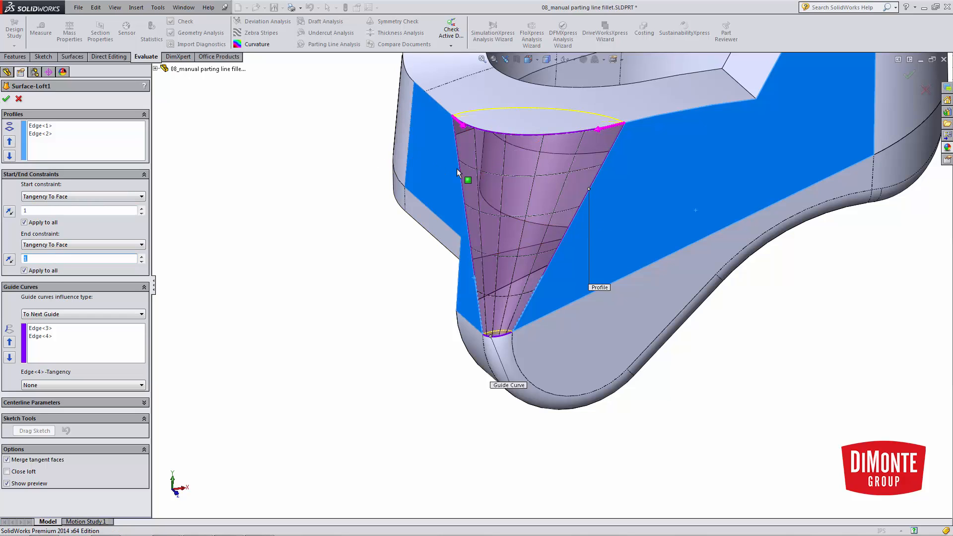
pyautogui.click(6, 98)
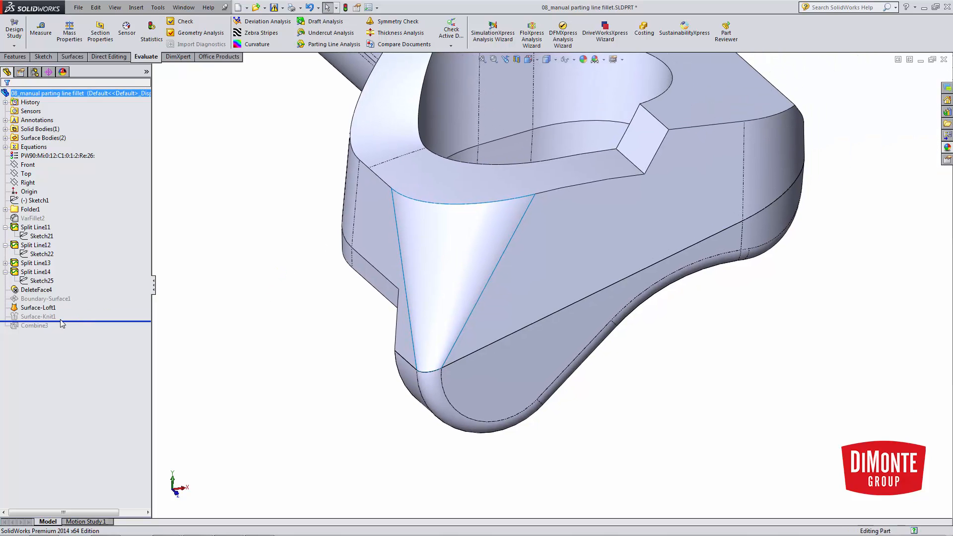
pyautogui.doubleClick(40, 316)
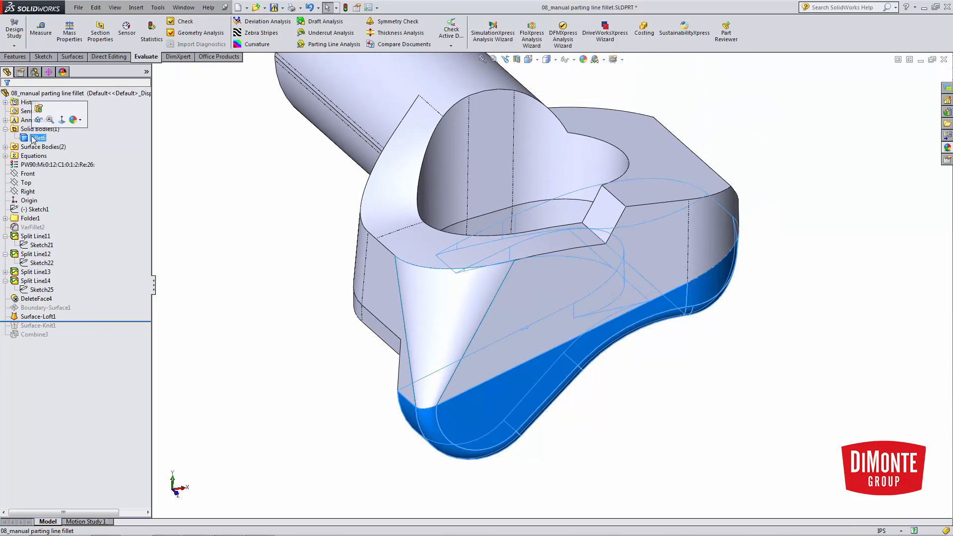
# Roll to the end of the tree so Surface-Knit1 and Combine3 rebuild into one solid.
pyautogui.click(48, 164)
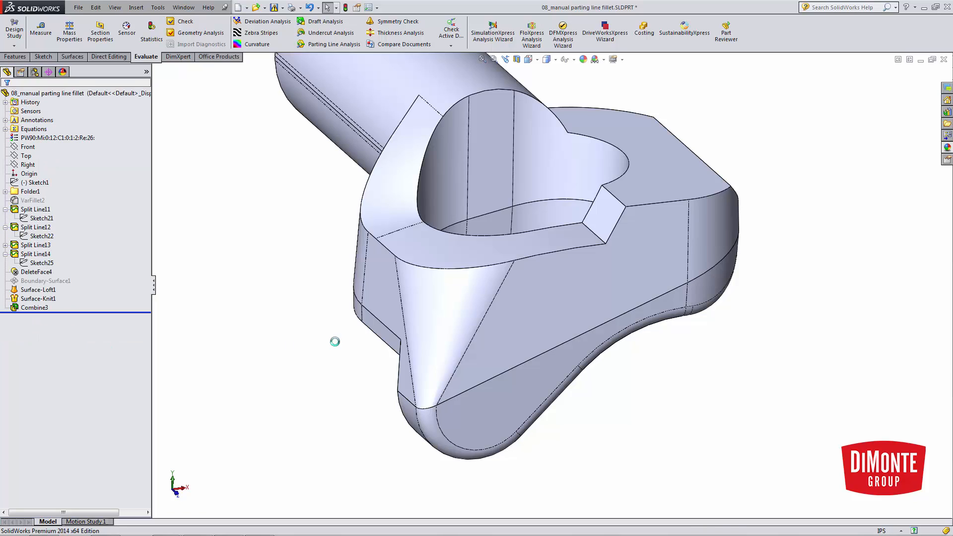
pyautogui.moveTo(307, 343)
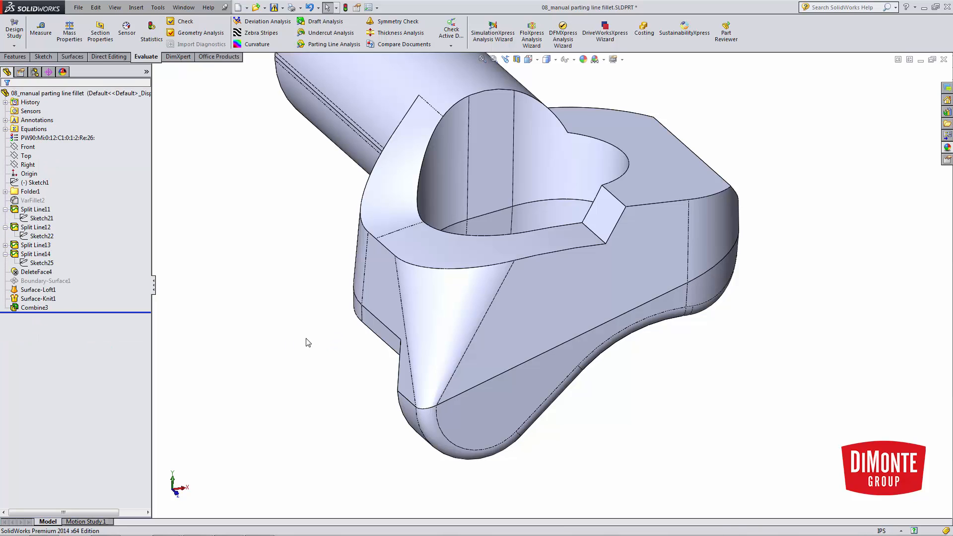